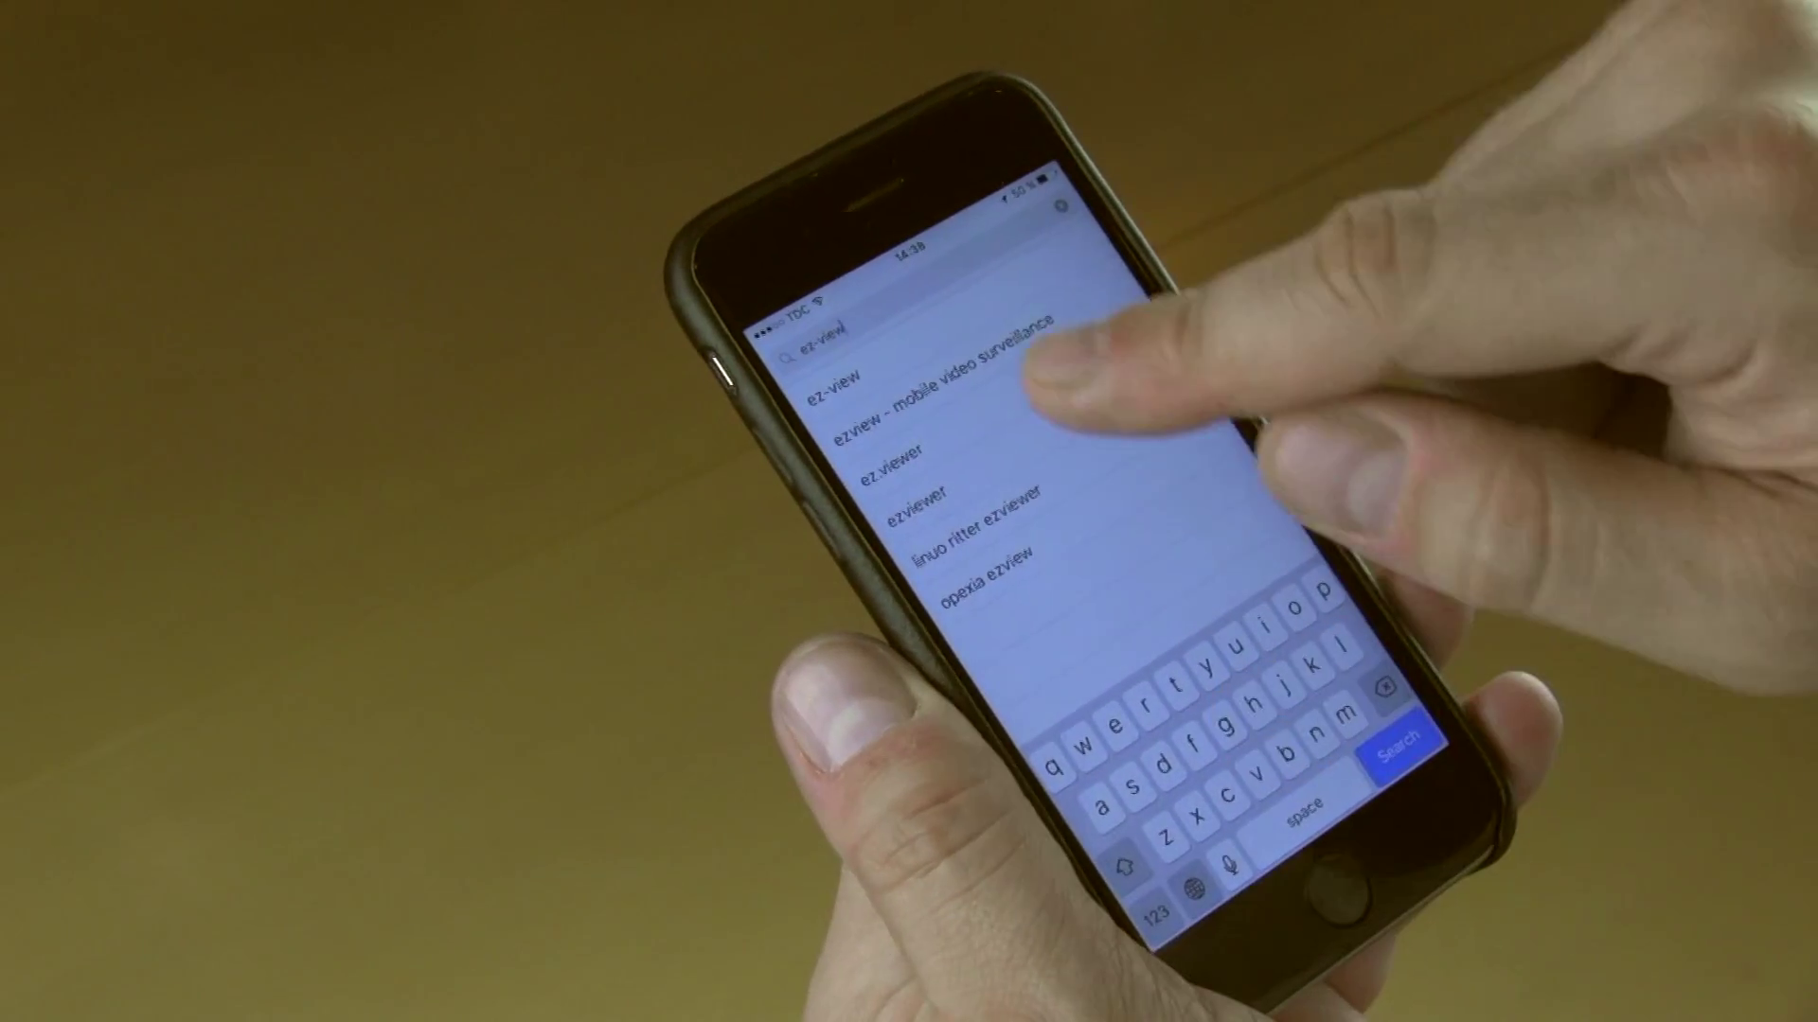
Step: Run the 'ez-view' App Store search so EZ-View appears first with its GET button
click(835, 376)
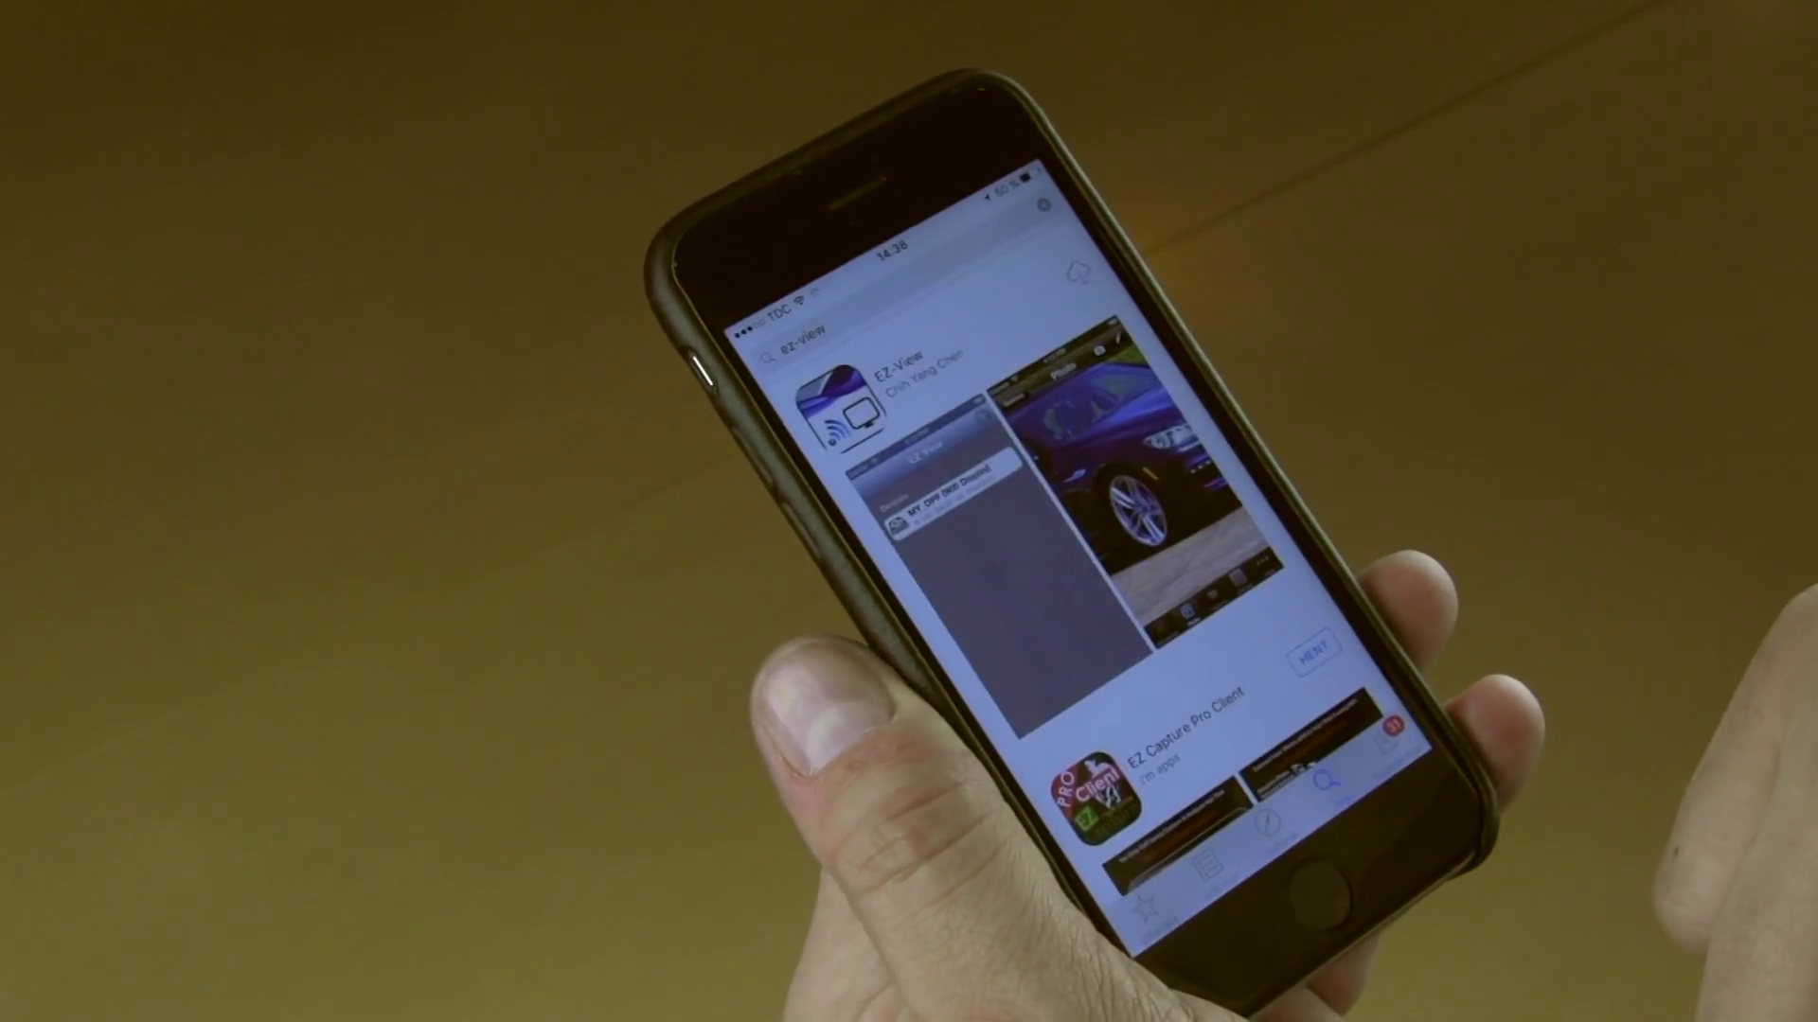